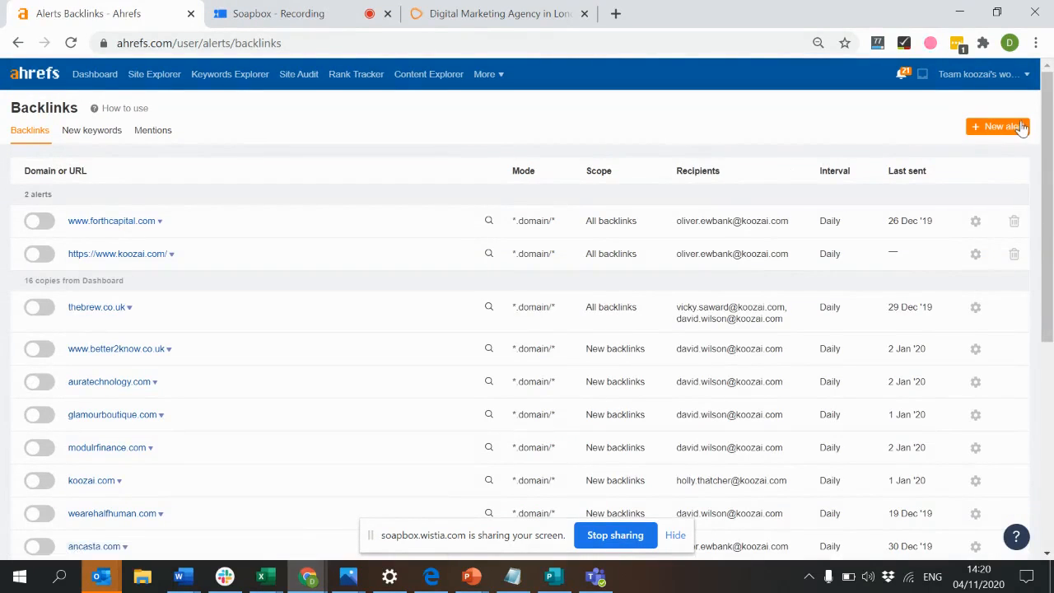
{"action": "left_click", "coordinate": [997, 126]}
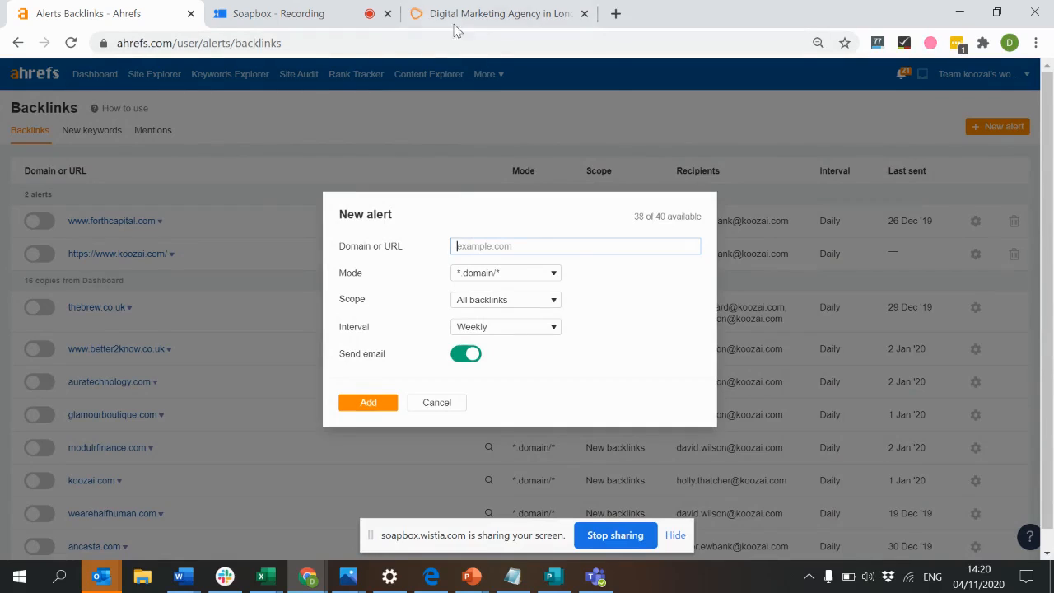
{"action": "mouse_move", "coordinate": [577, 270]}
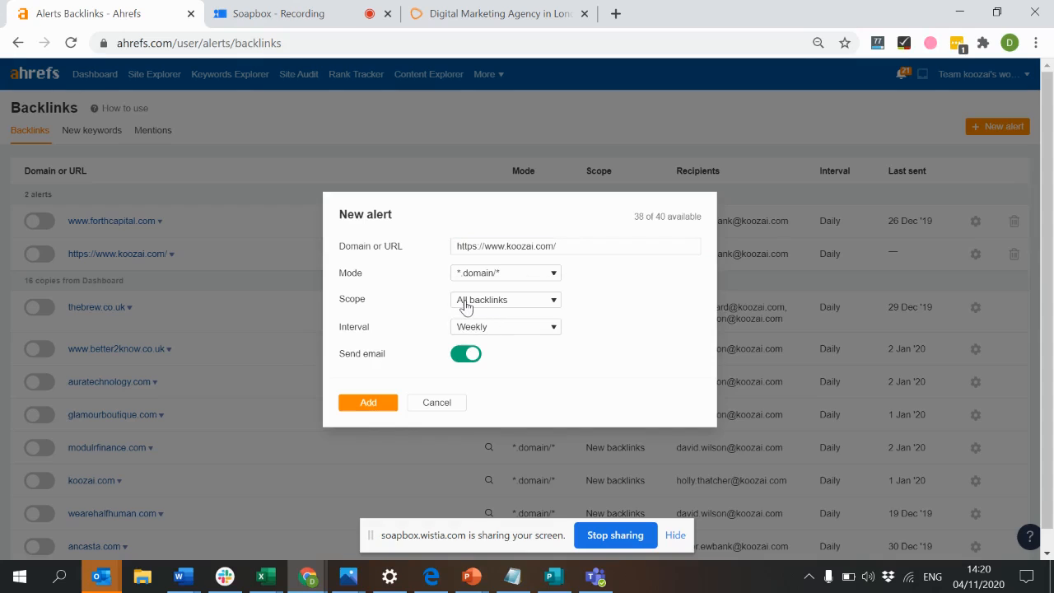
{"action": "left_click", "coordinate": [505, 299]}
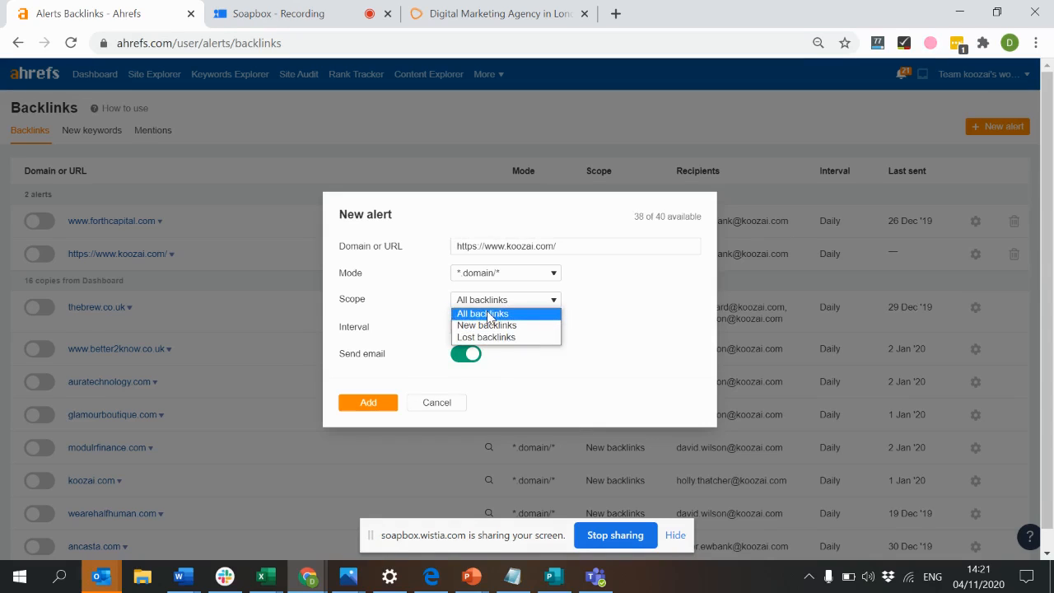
{"action": "left_click", "coordinate": [505, 326]}
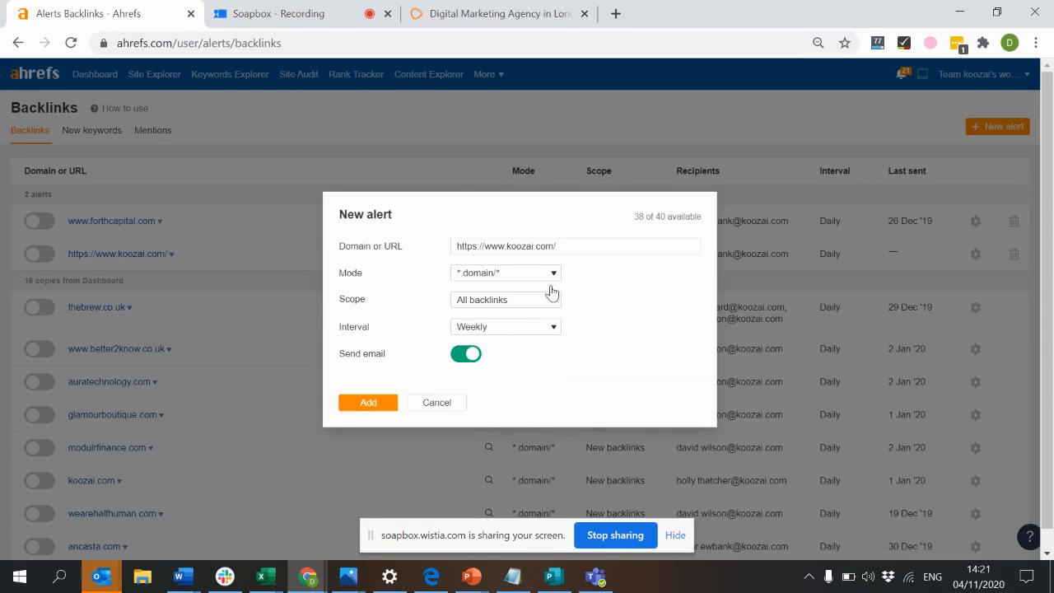
{"action": "left_click", "coordinate": [367, 403]}
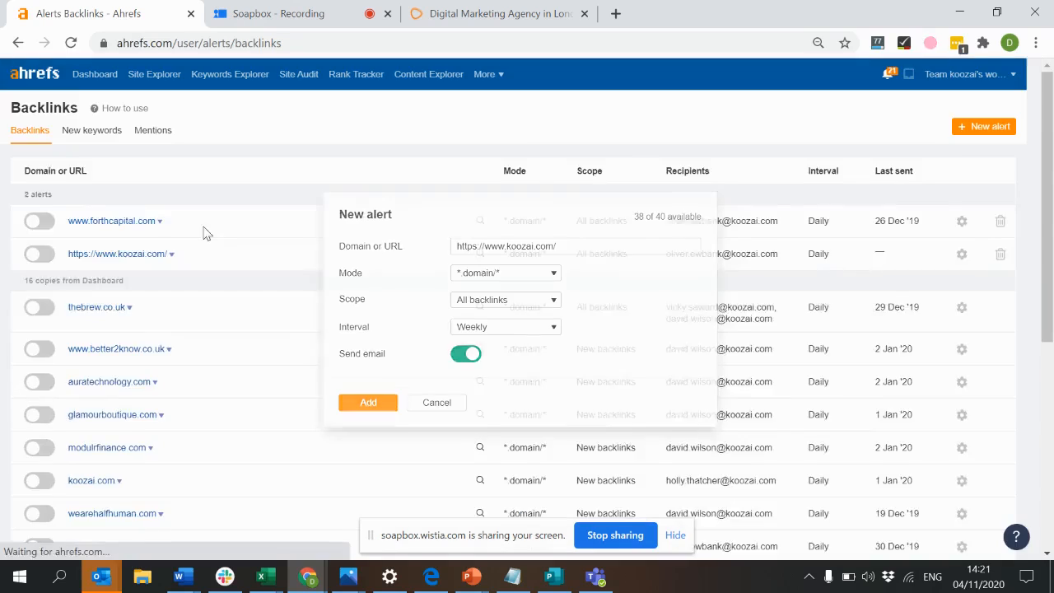
{"action": "left_click", "coordinate": [368, 403]}
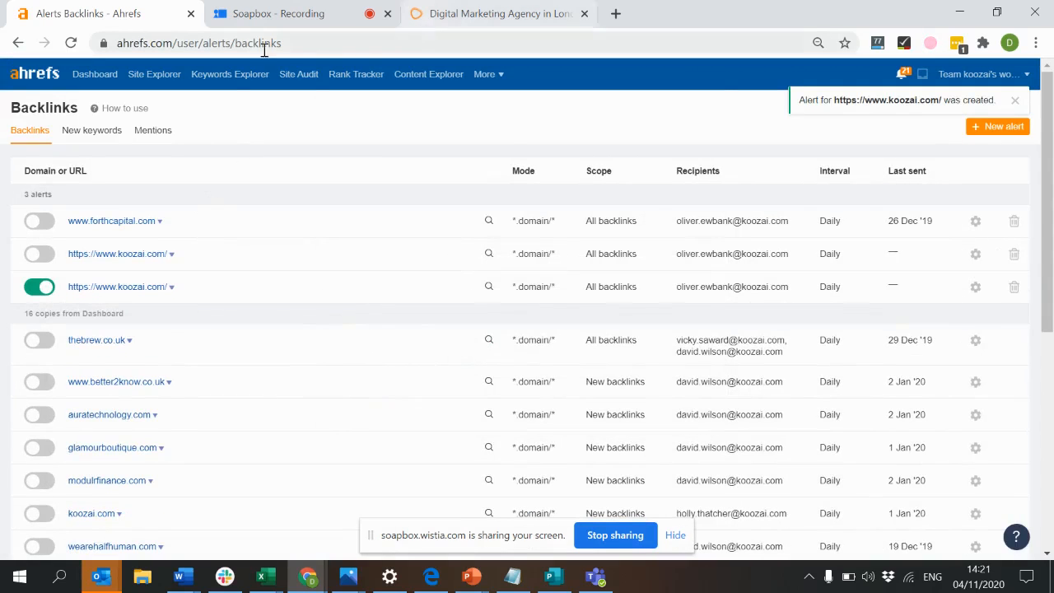
{"action": "mouse_move", "coordinate": [34, 73]}
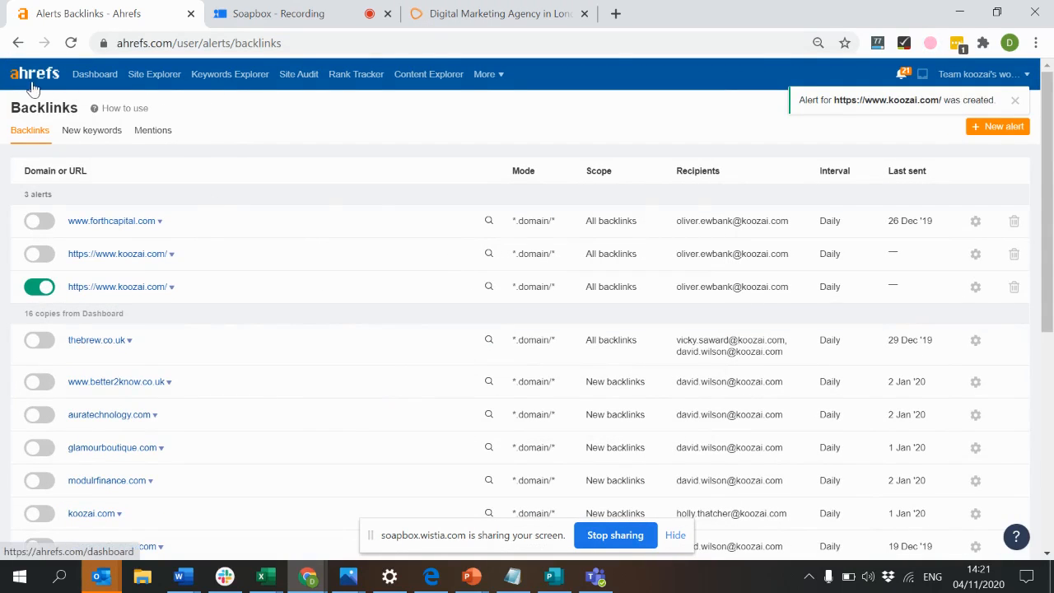